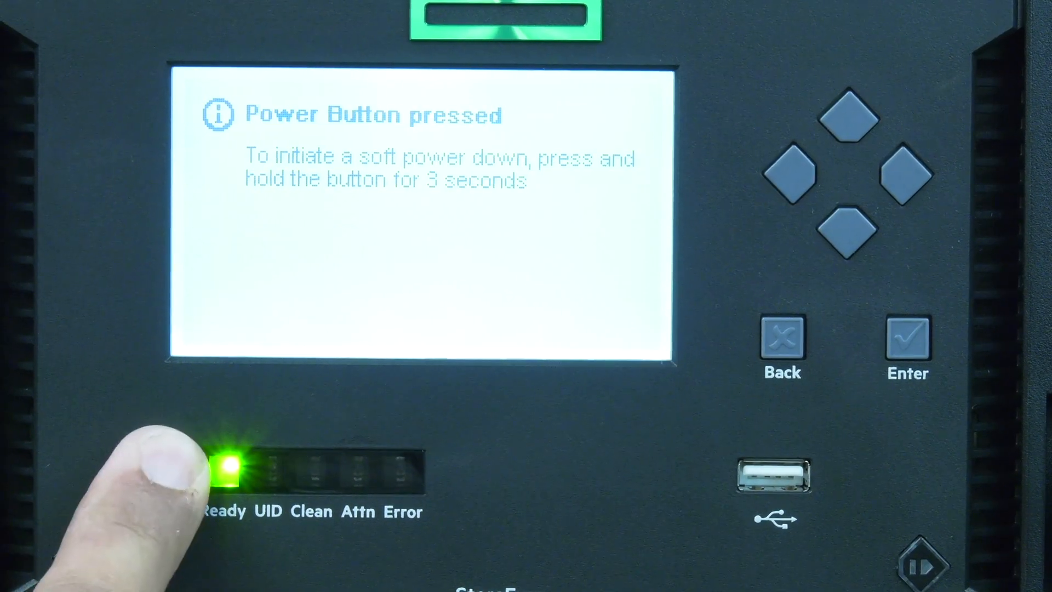
- Soft power down the library with the front-panel power button, then power it back on
{"action": "left_click", "coordinate": [166, 465]}
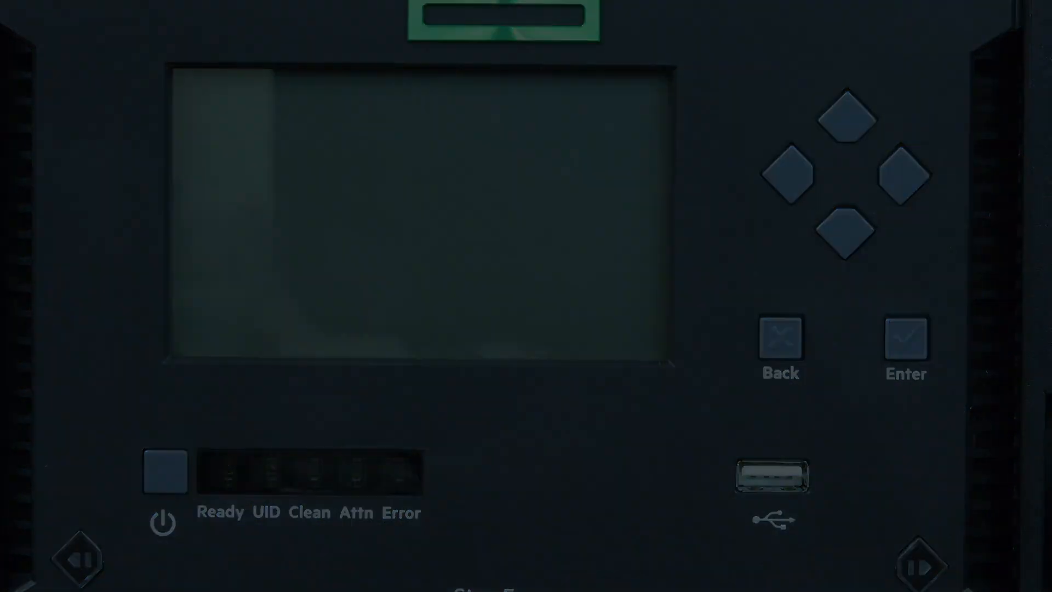
{"action": "left_click", "coordinate": [164, 467]}
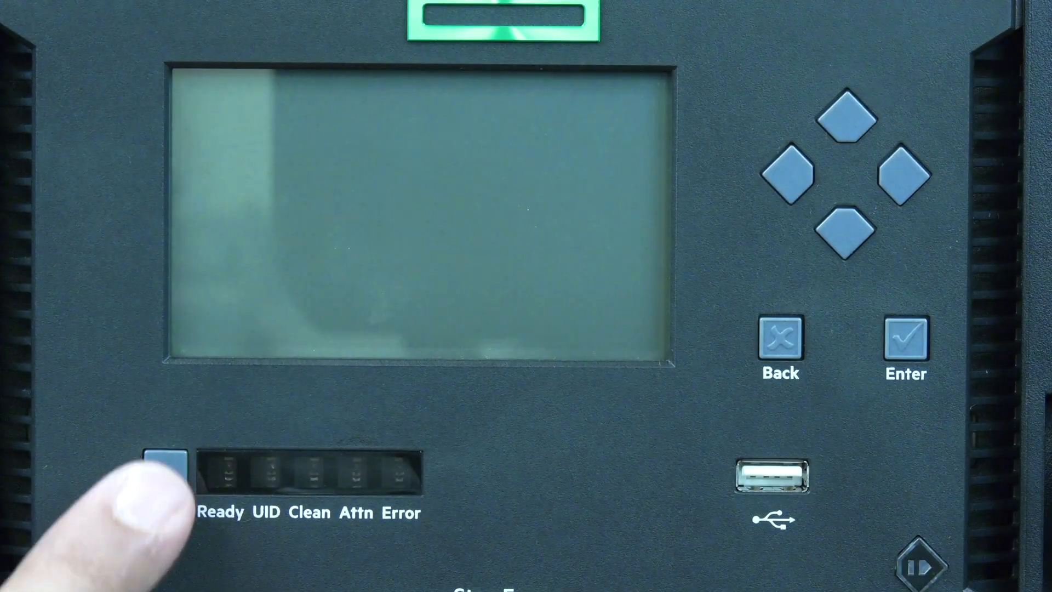
{"action": "left_click", "coordinate": [163, 470]}
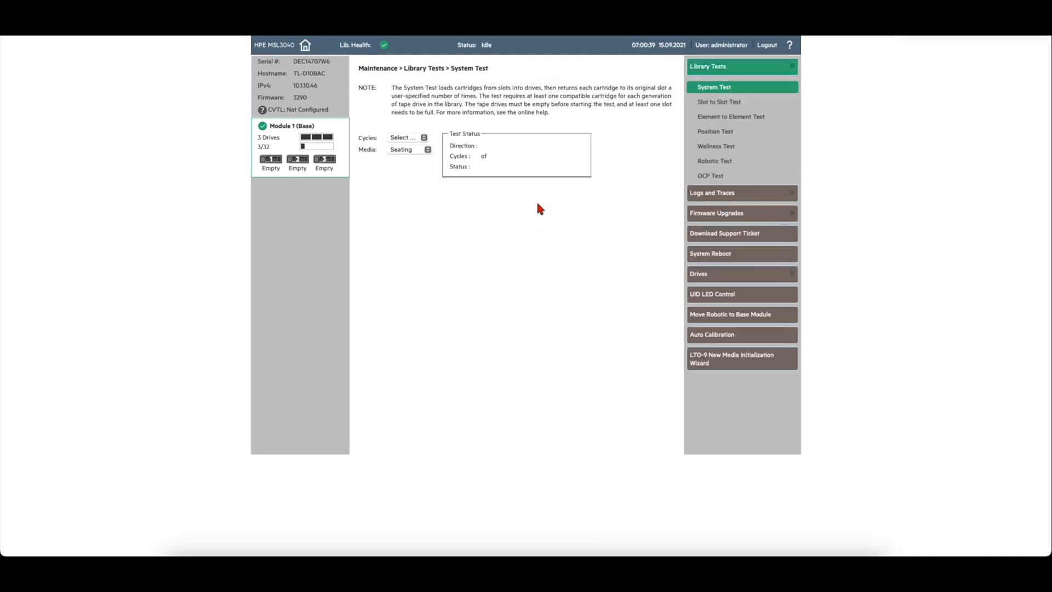
{"action": "mouse_move", "coordinate": [555, 212]}
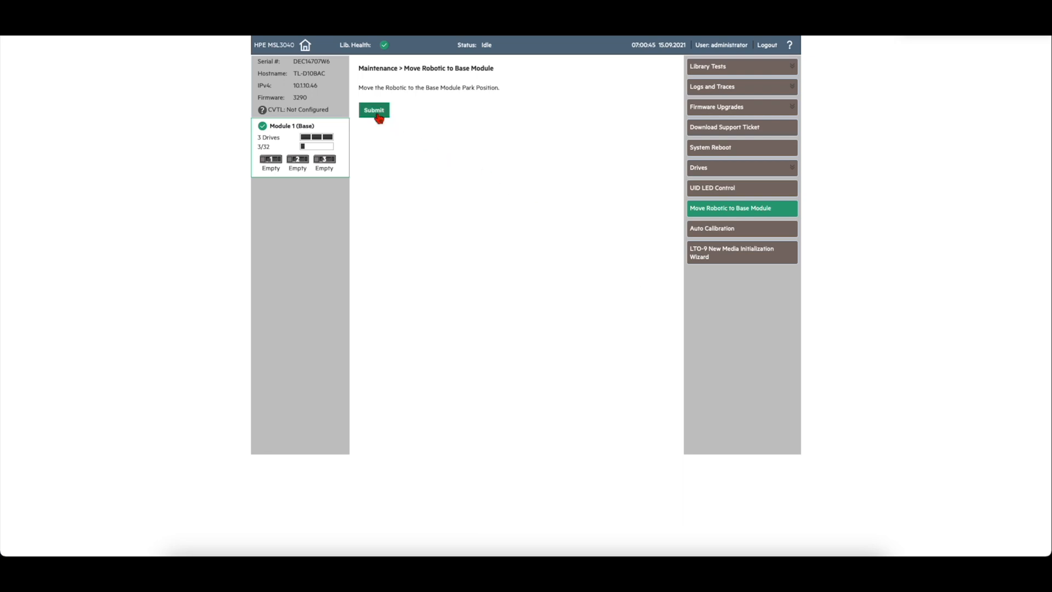
- Submit Move Robotic to Base Module, then hold the power button to soft power down
{"action": "left_click", "coordinate": [374, 109]}
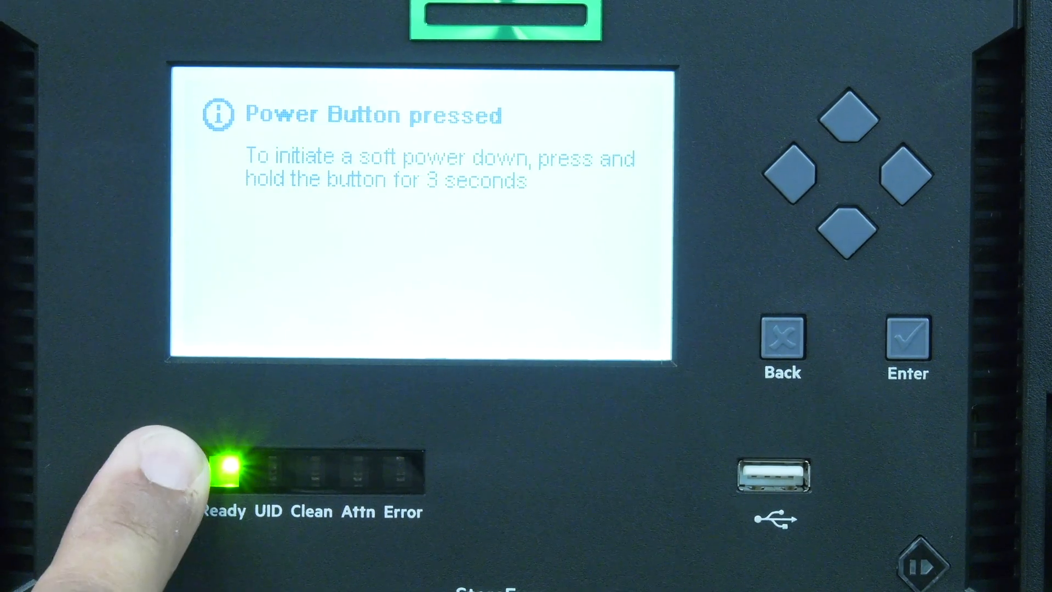
{"action": "left_click", "coordinate": [163, 470]}
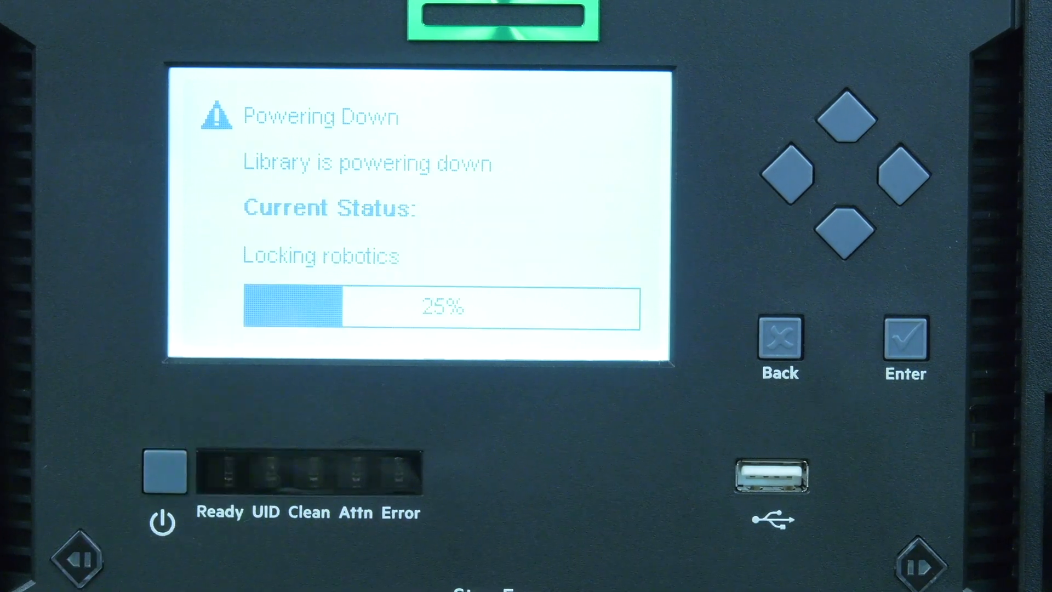